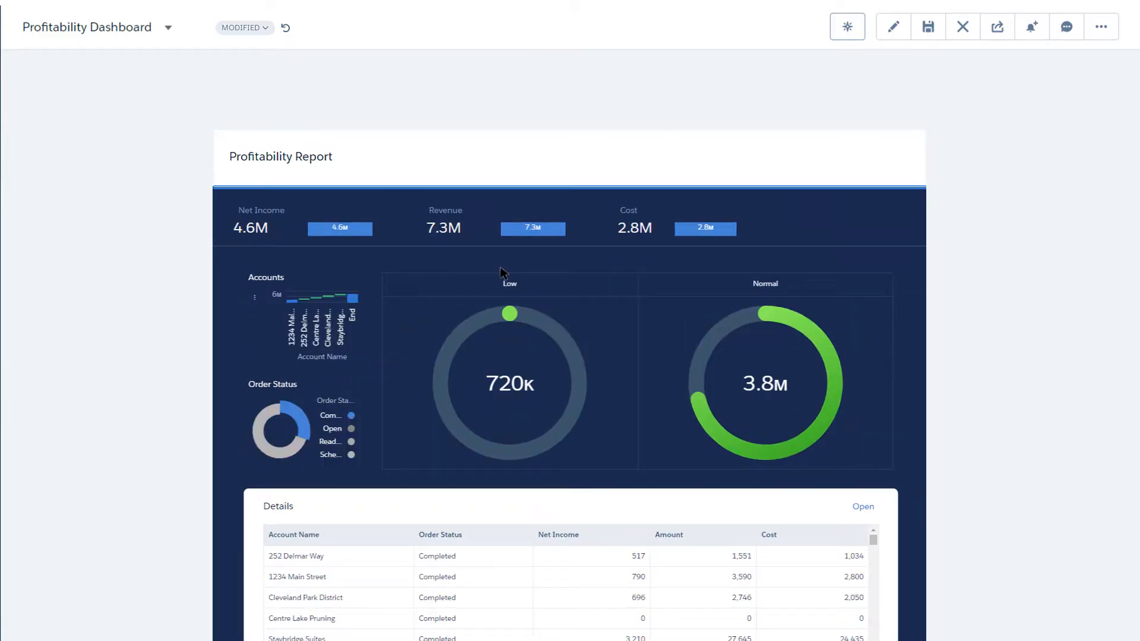
Show the Explore panel with record percentages by address and total price by date
{"action": "left_click", "coordinate": [847, 27]}
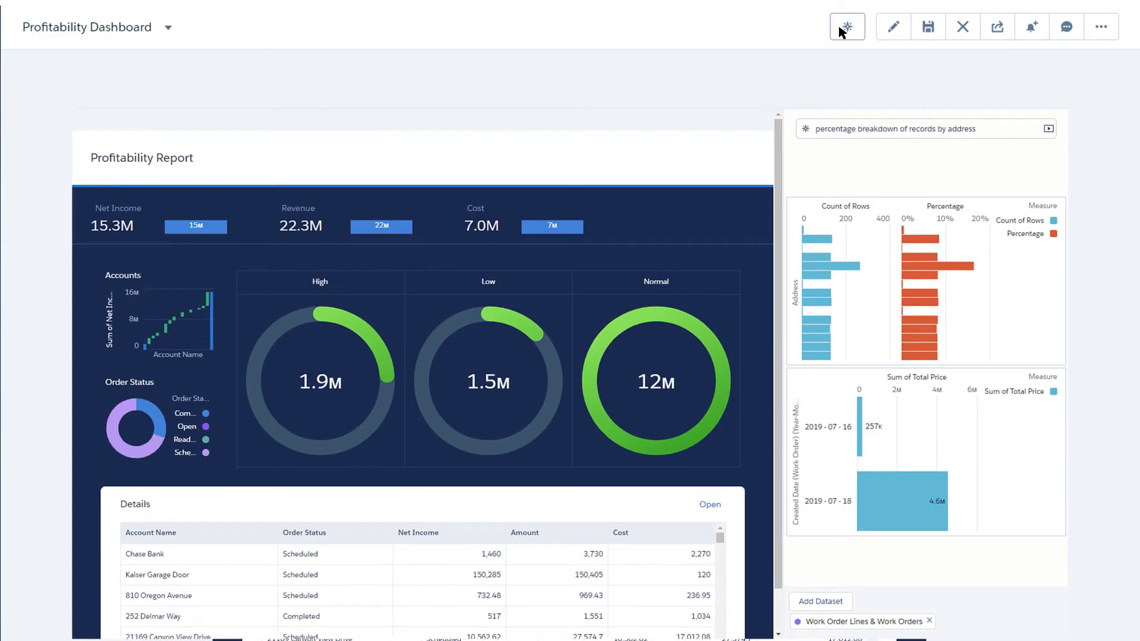